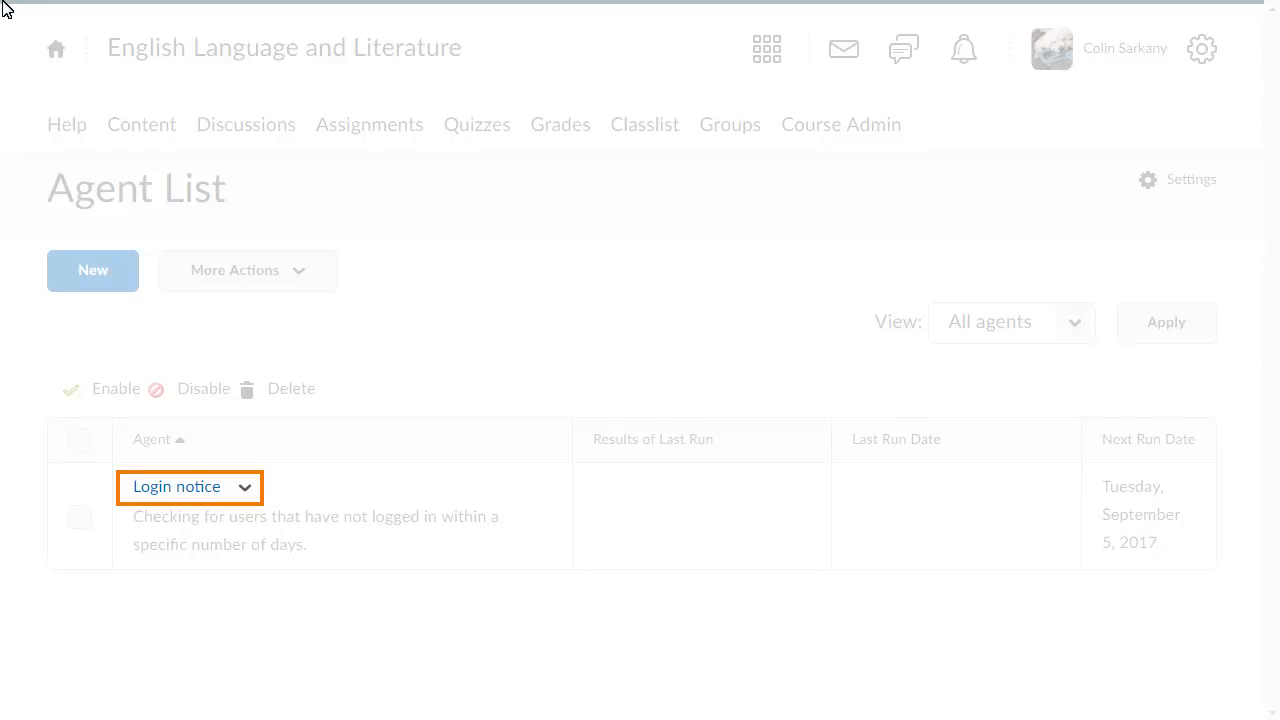
# Run the Login notice intelligent agent now and confirm the manual run.
pyautogui.click(245, 487)
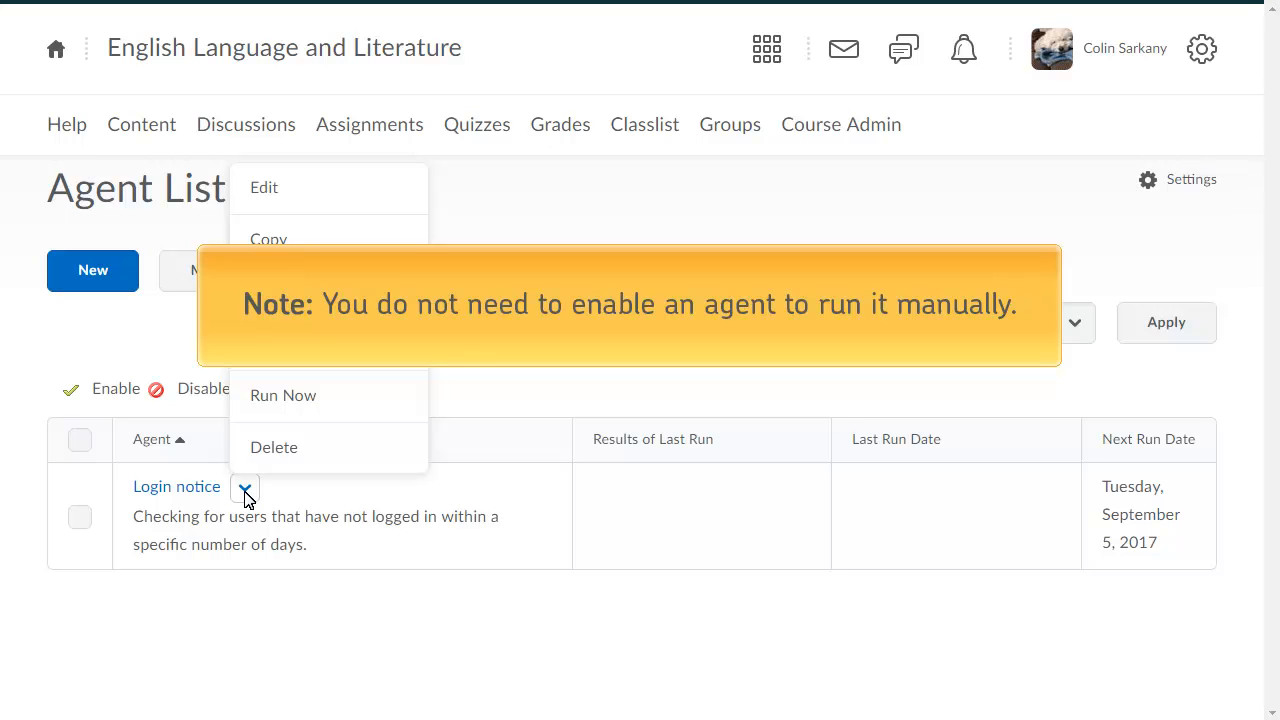
pyautogui.click(283, 395)
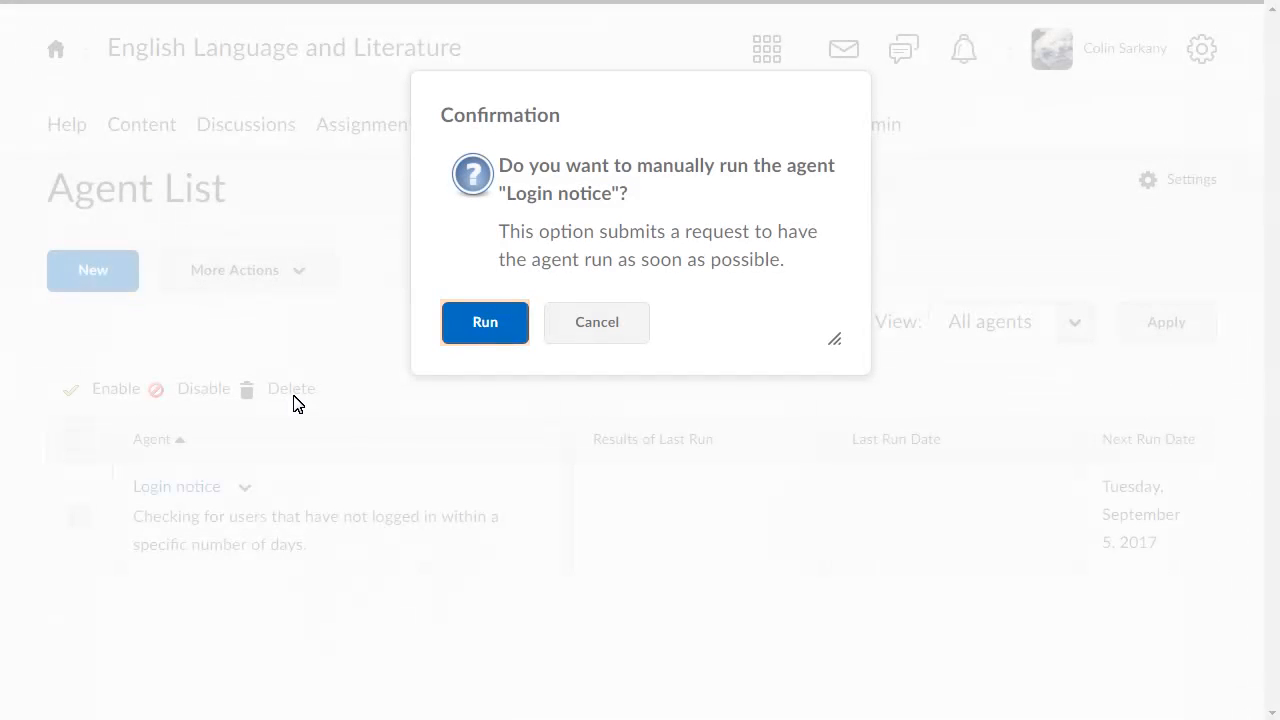
pyautogui.click(484, 322)
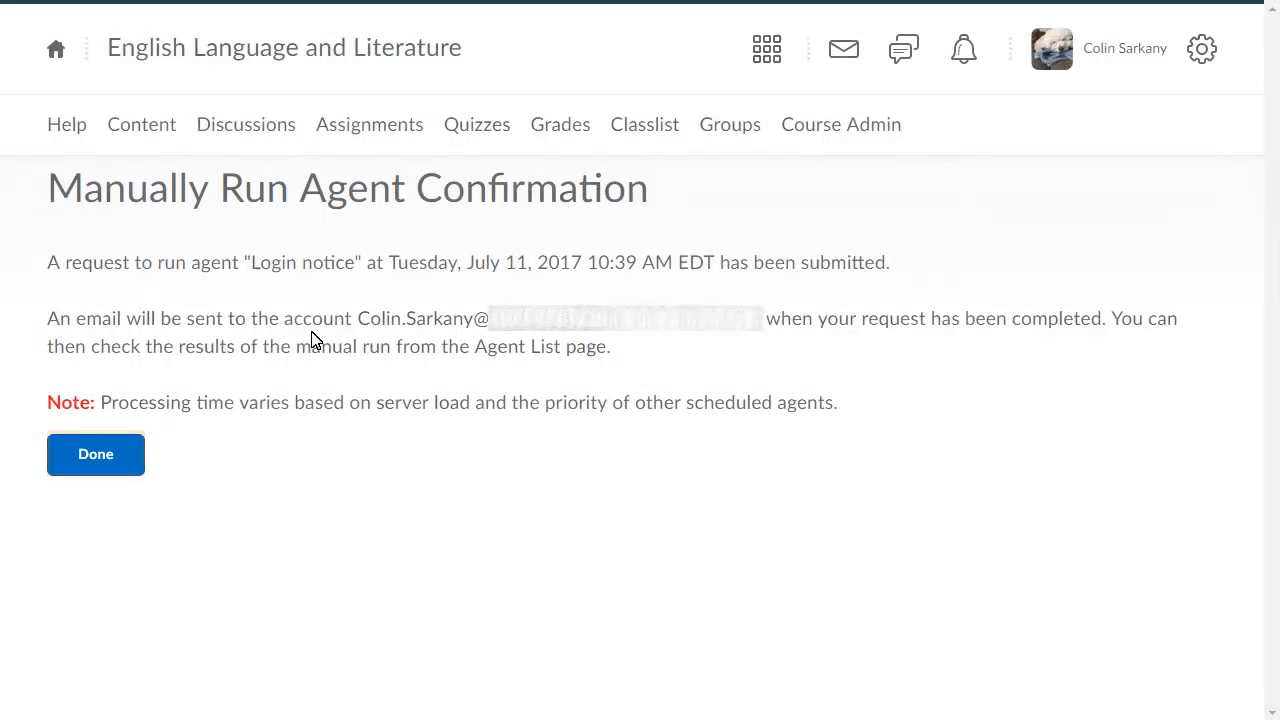
# Return to the agent list and open Login notice's '7 users identified' last-run results.
pyautogui.click(95, 454)
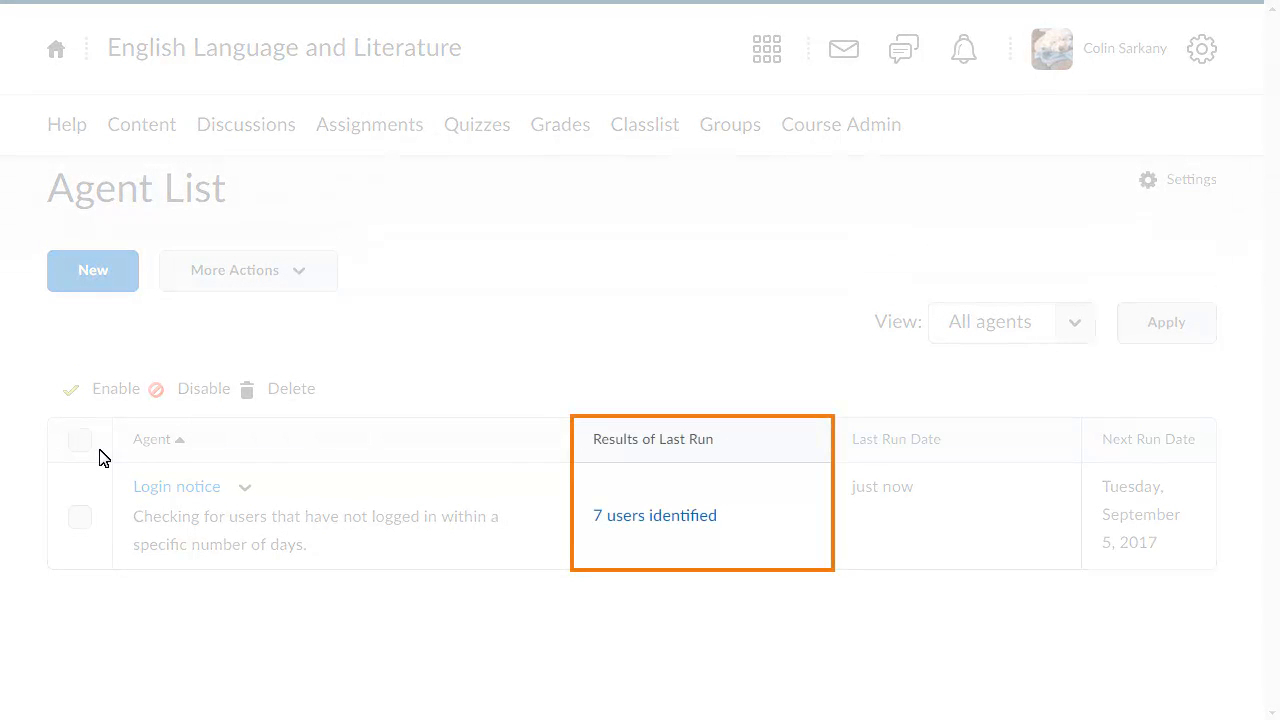
pyautogui.click(654, 515)
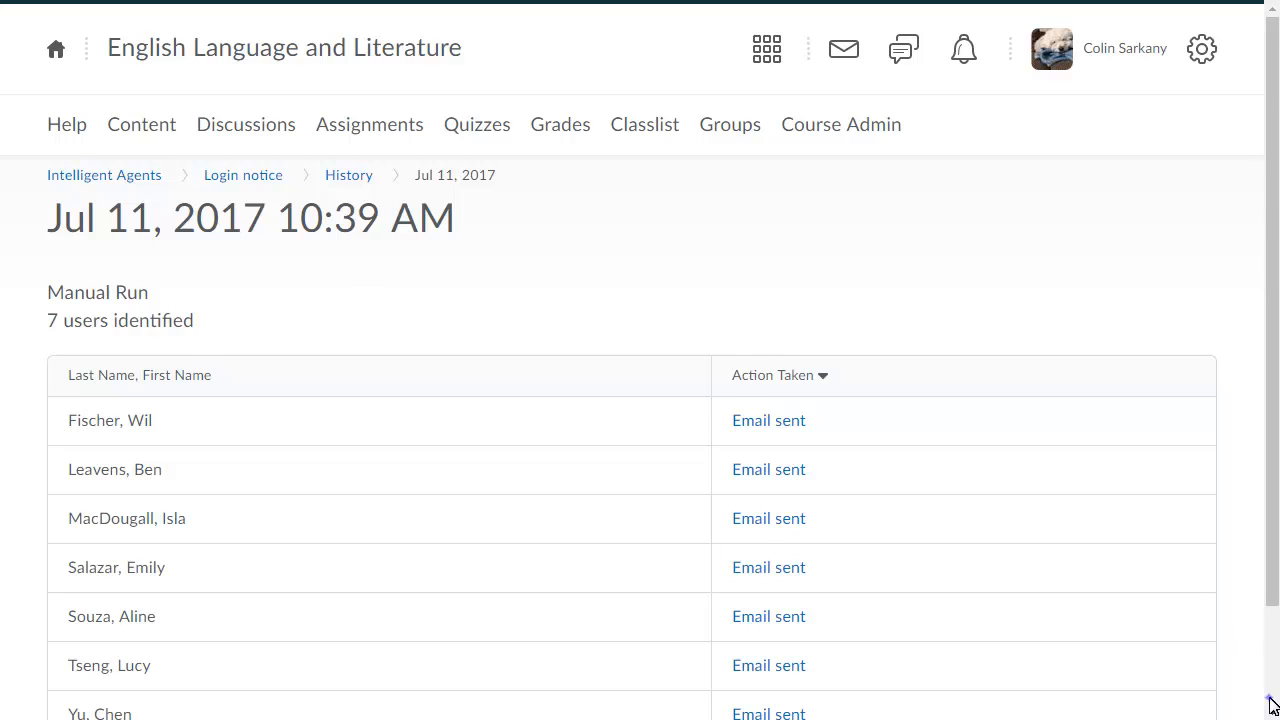
# Scroll through the run history to see all seven users marked Email sent.
pyautogui.scroll(-3)
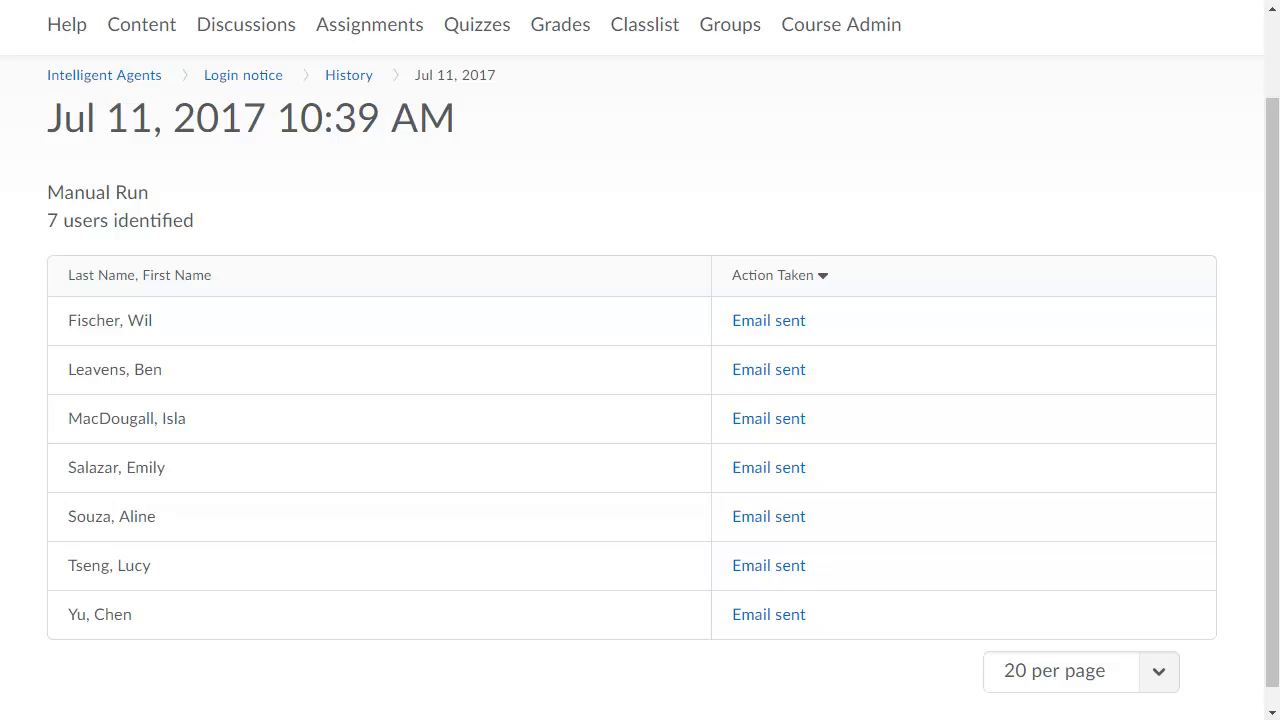